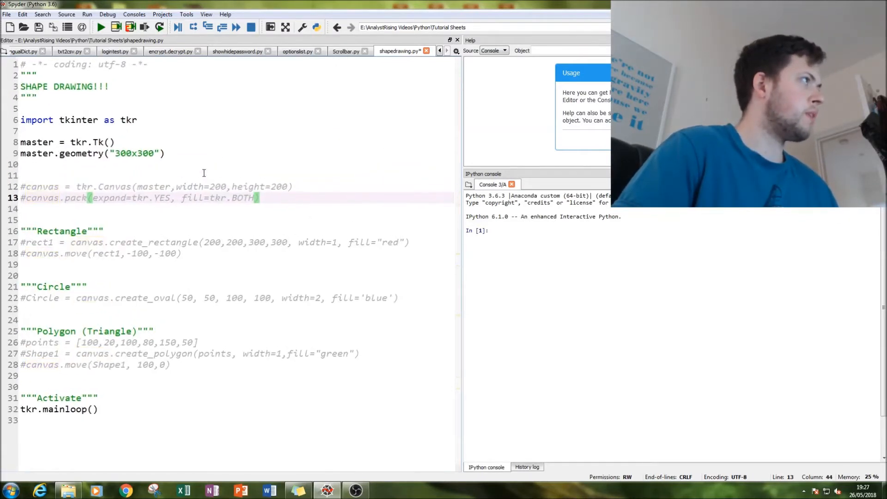
Half-type a tkr.Canvas(master, width...) call on the empty line above the canvas code, then remove it
left_click(221, 154)
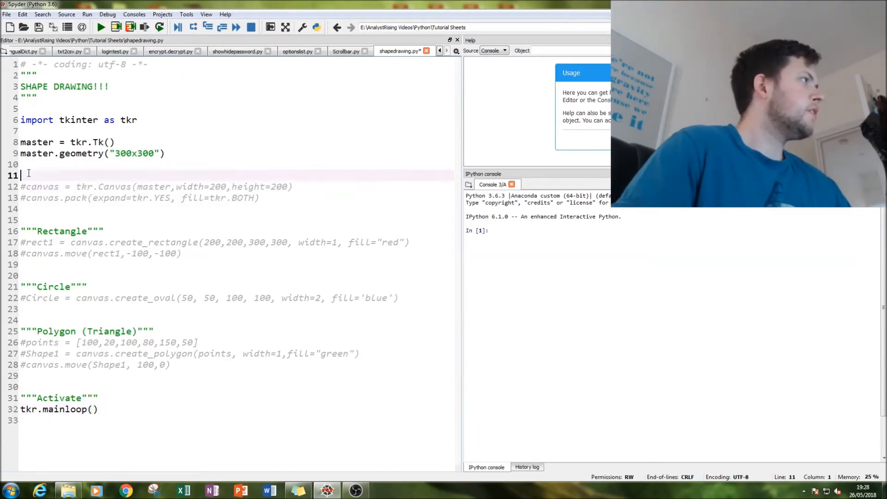
type("tkr.")
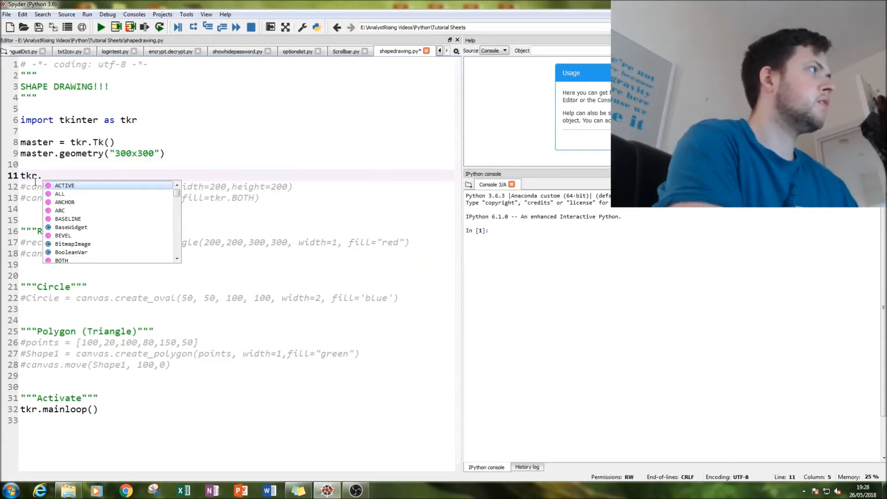
type("Canvas")
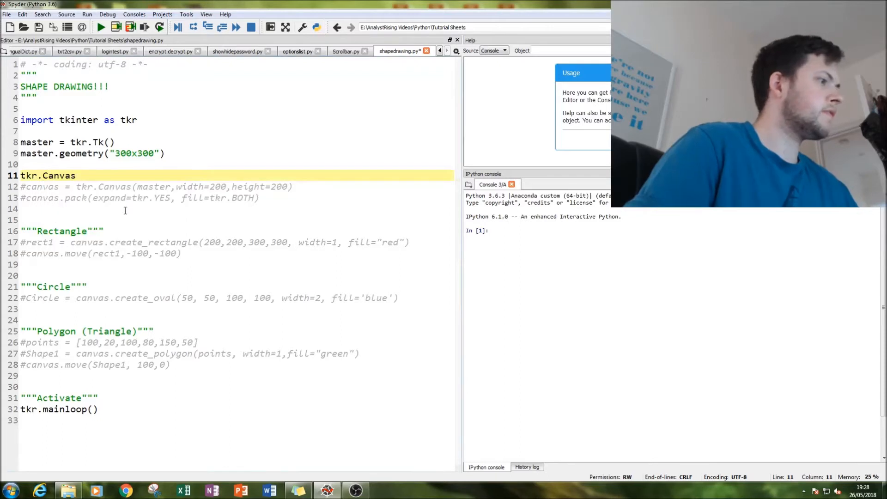
type("(mast")
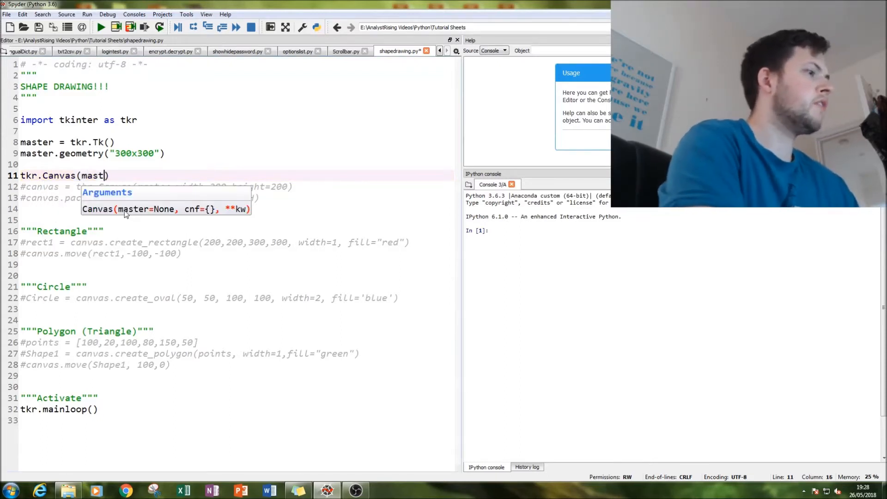
type(",w")
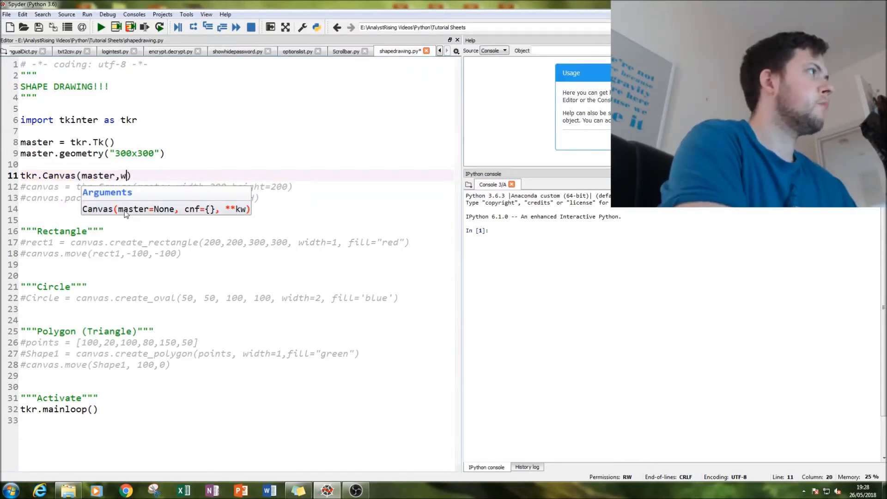
type("idt")
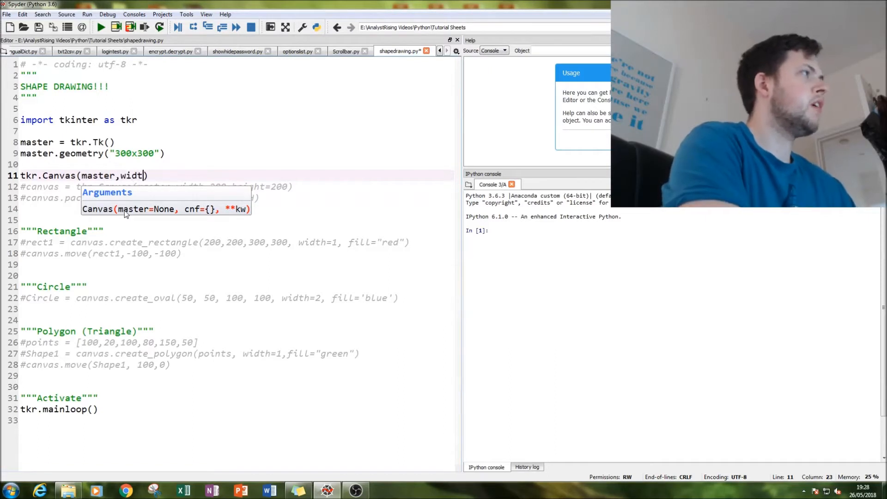
key("Backspace")
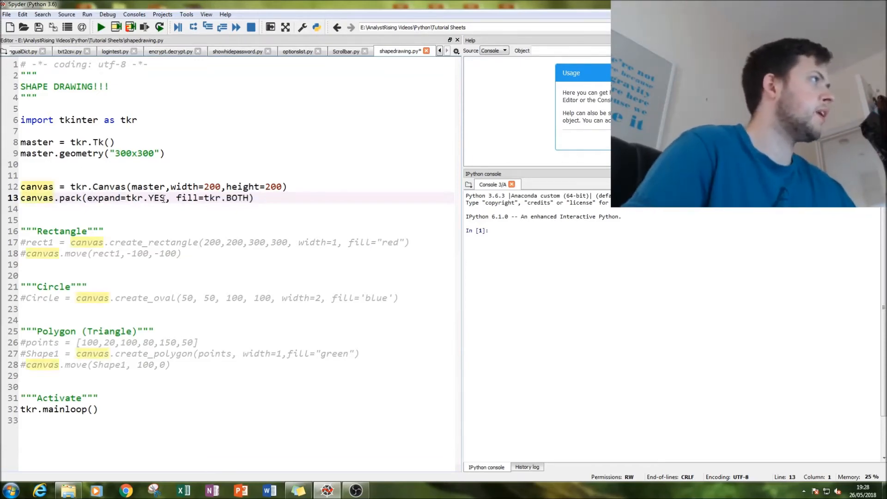
left_click_drag(88, 198, 164, 197)
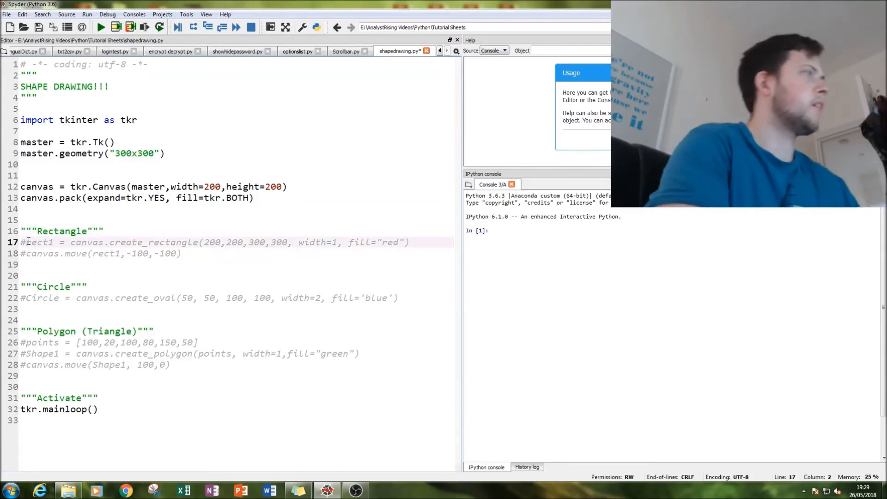
Briefly retype the canvas.create_rectangle( call on the rectangle line
double_click(38, 242)
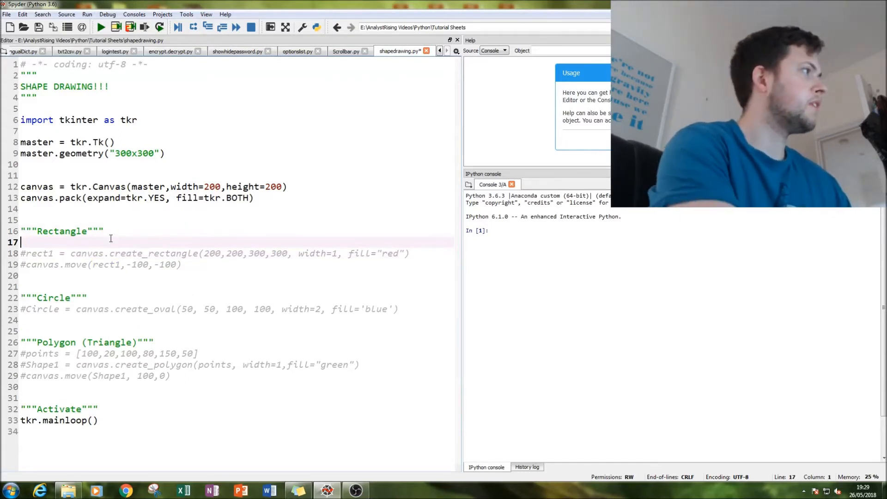
type("can")
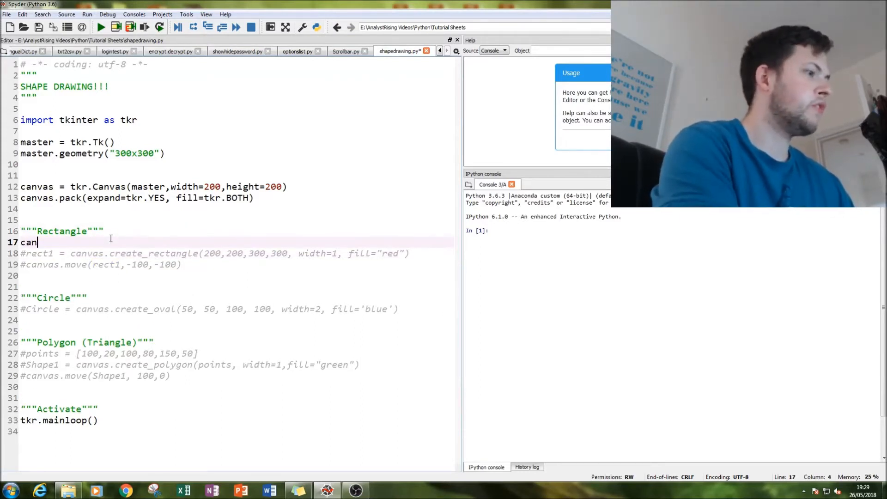
type("vas.create_rectangle")
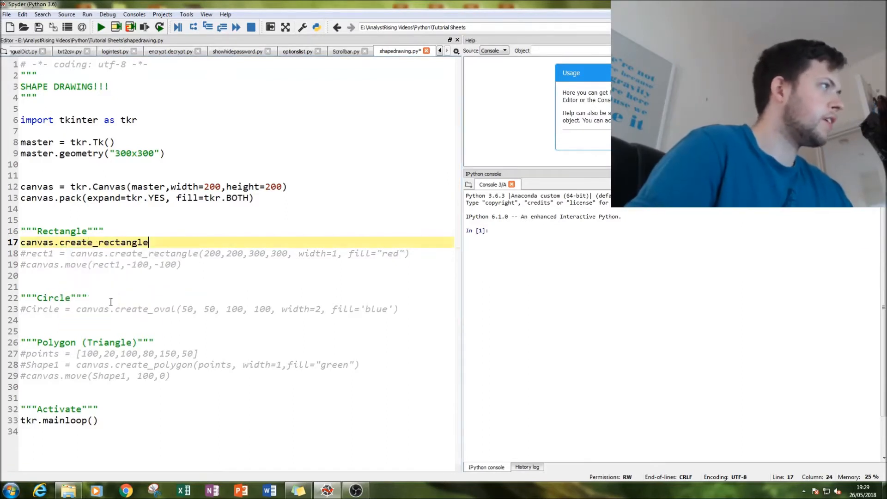
type("(")
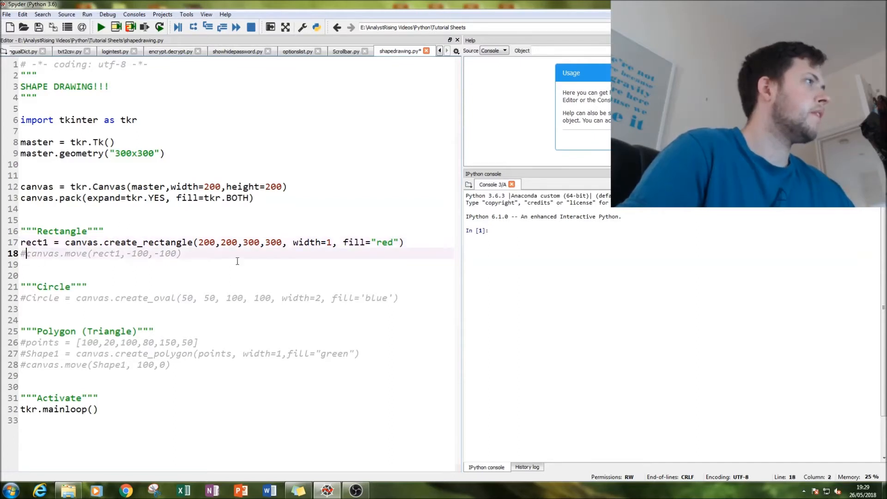
Uncomment the canvas.move line shifting the red rectangle by -100,-100
double_click(42, 254)
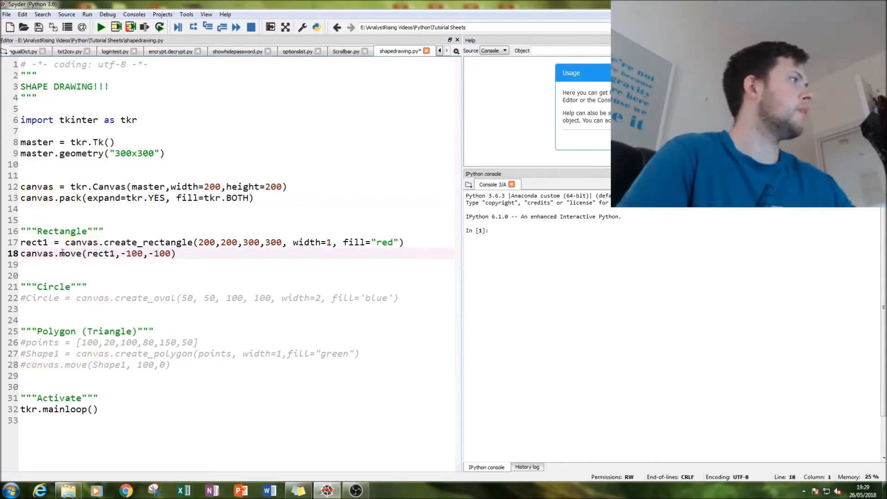
double_click(106, 254)
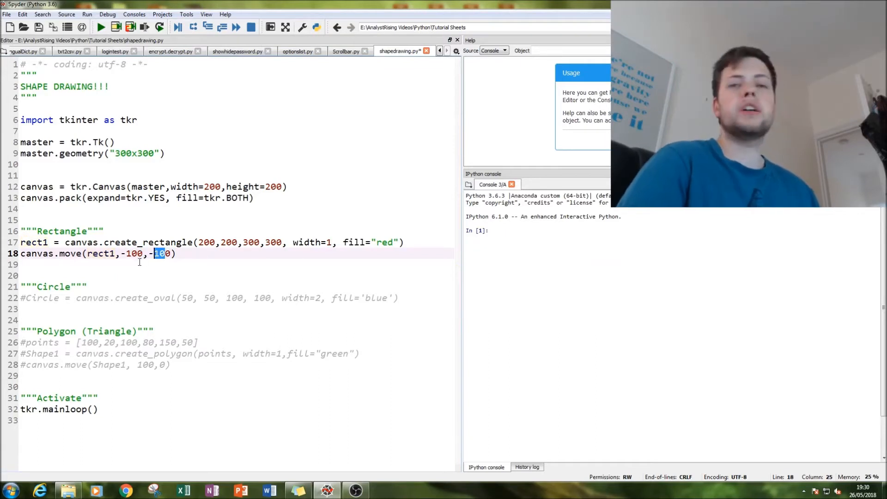
left_click(209, 275)
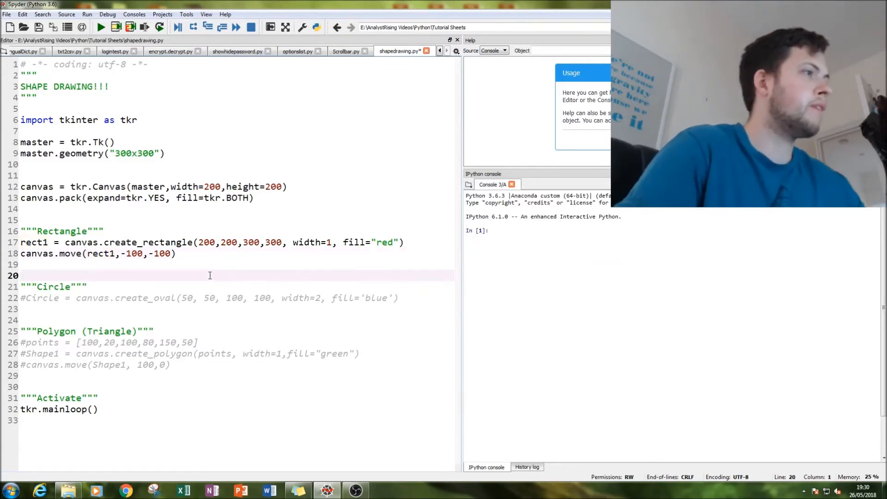
Run the script with rectangle offsets 0,0 to show the red square, then close its window
left_click(101, 27)
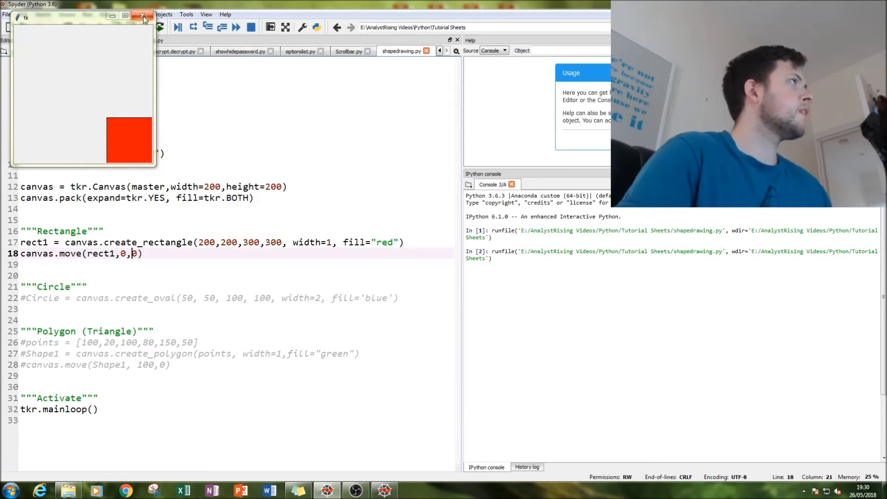
left_click(143, 16)
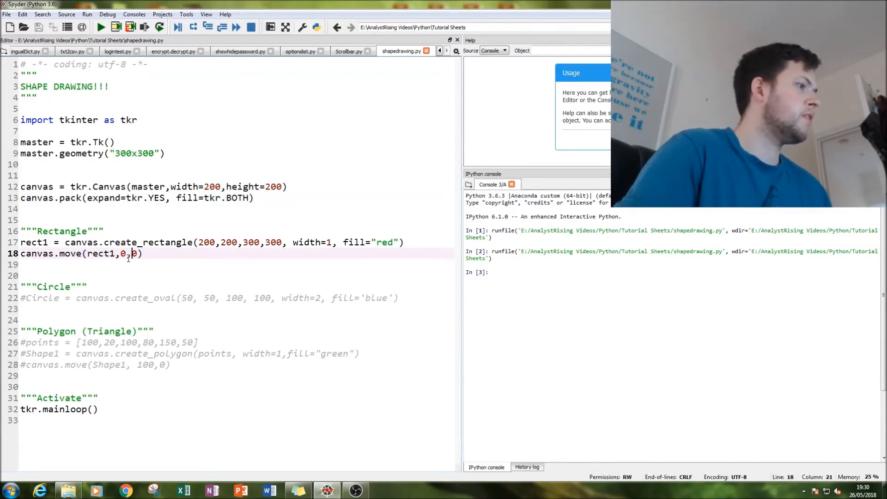
Restore the -100,-100 move, try other rectangle coordinates and revert them, then go to the circle line
type("-100")
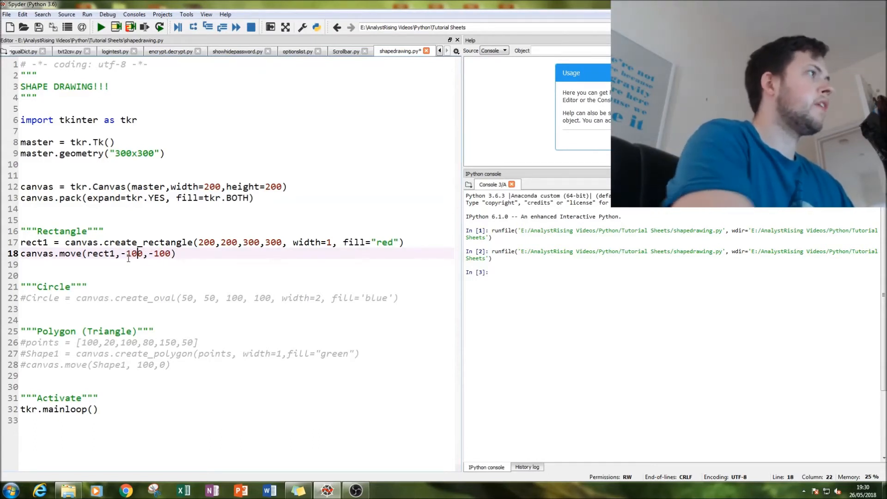
double_click(206, 242)
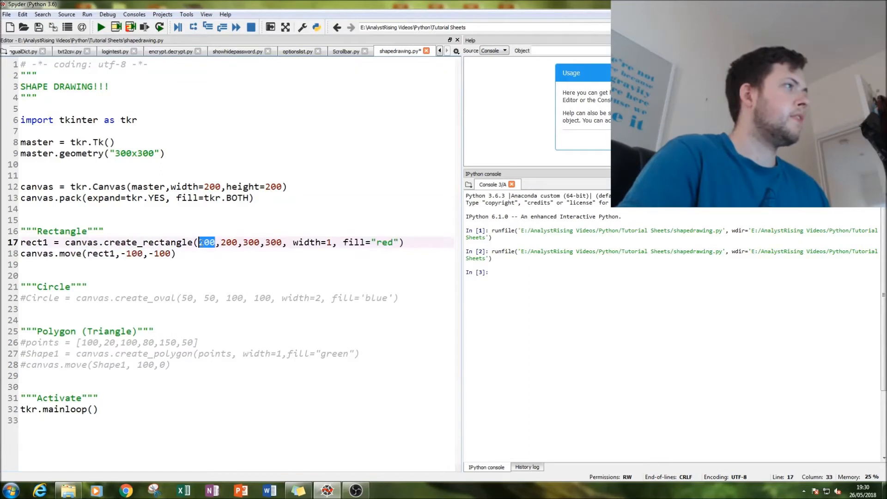
type("0")
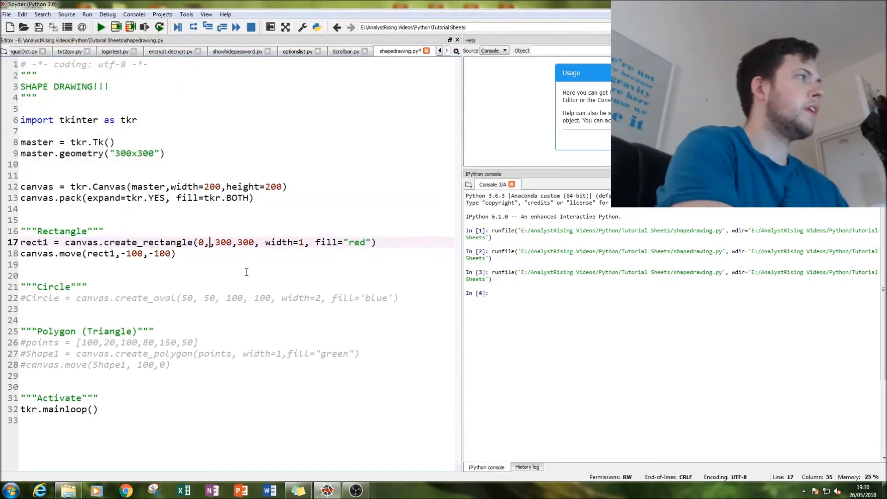
type("20")
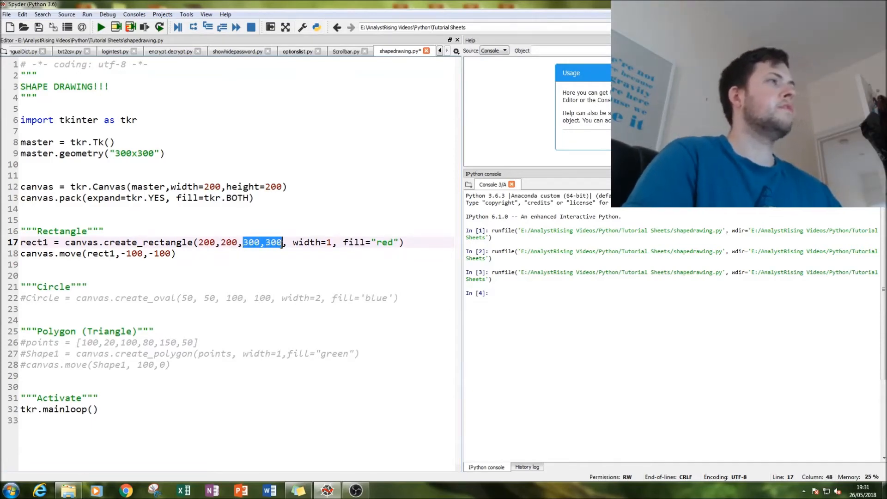
left_click(251, 243)
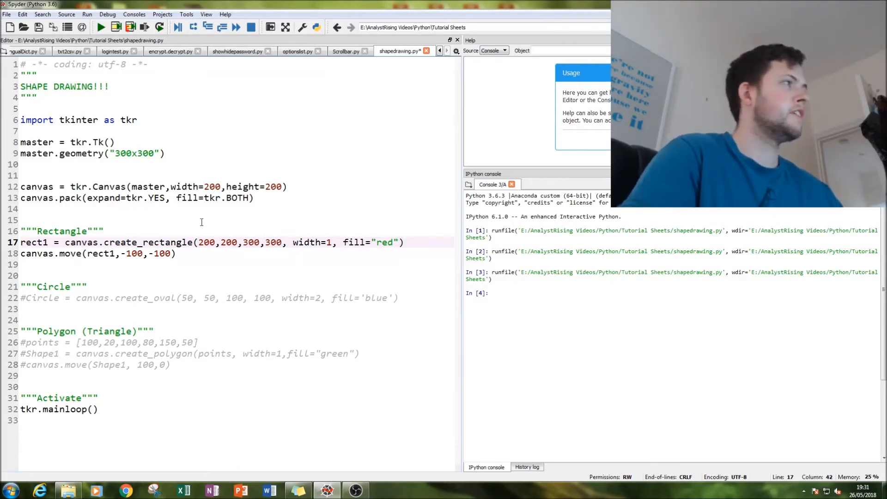
left_click(200, 242)
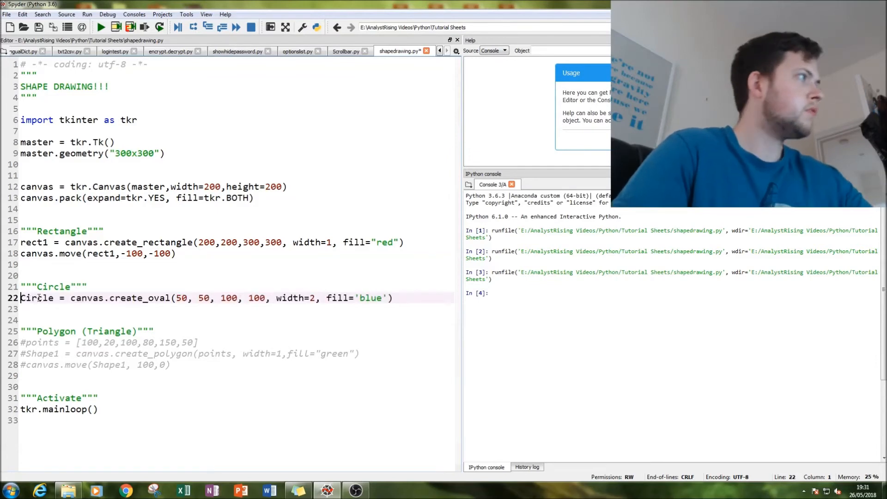
Run the script, half-type a canvas.create call near the circle code and discard it
key("Enter")
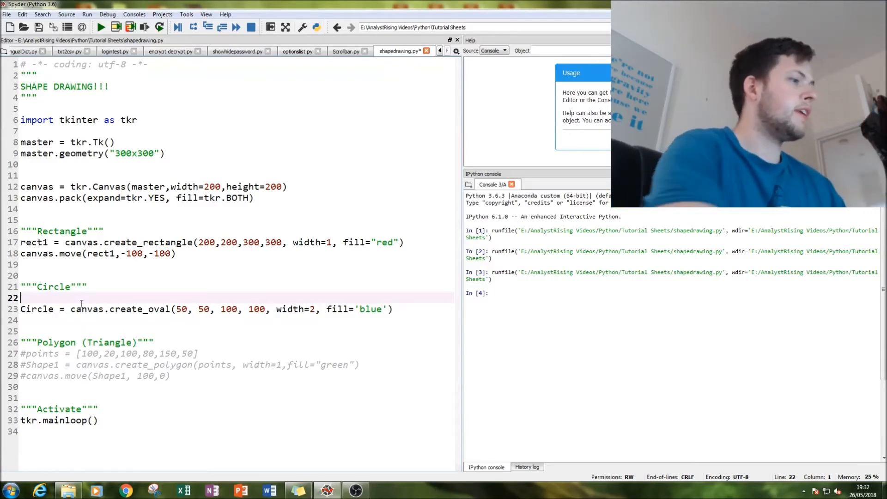
type("canvas.")
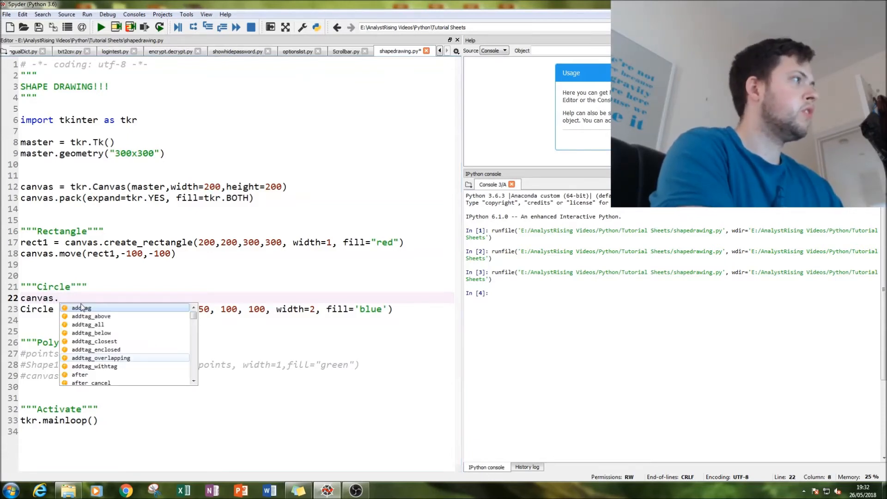
type("create_oval(50, 50, 100, 100, width=2, fill='blue")
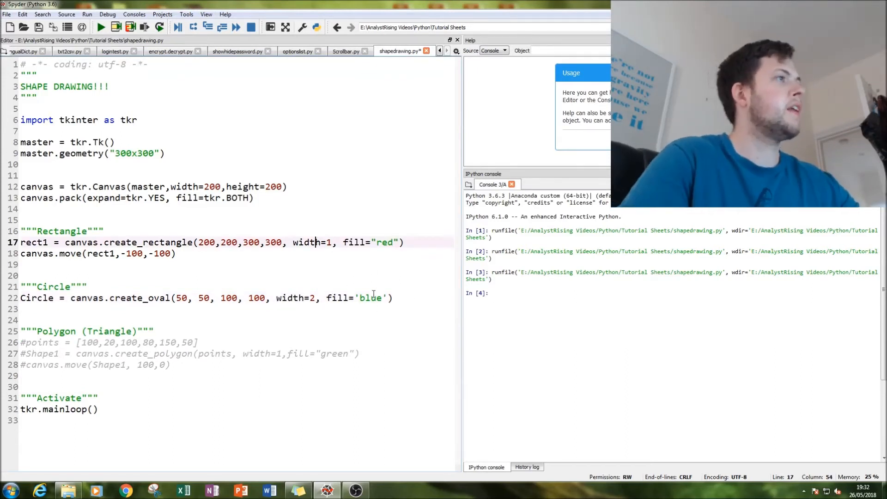
double_click(370, 299)
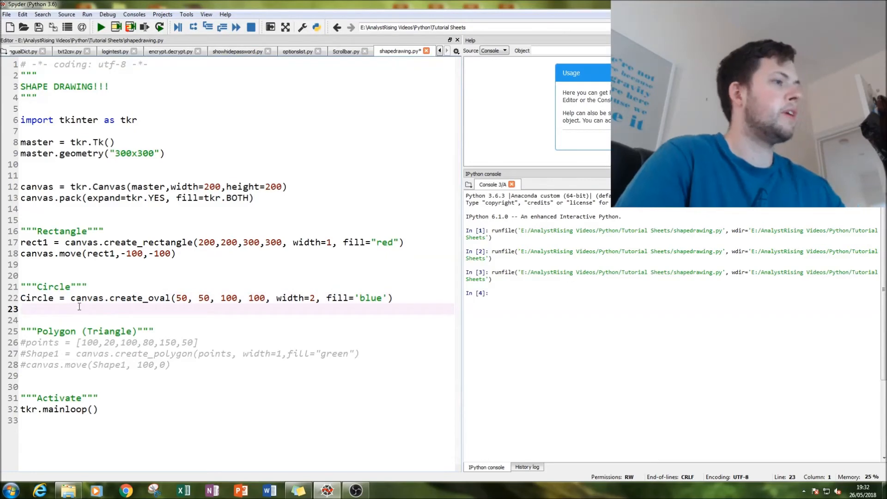
Rerun with the oval spanning 0,0 to 100,100 to show a larger blue circle beside the red square
left_click(101, 27)
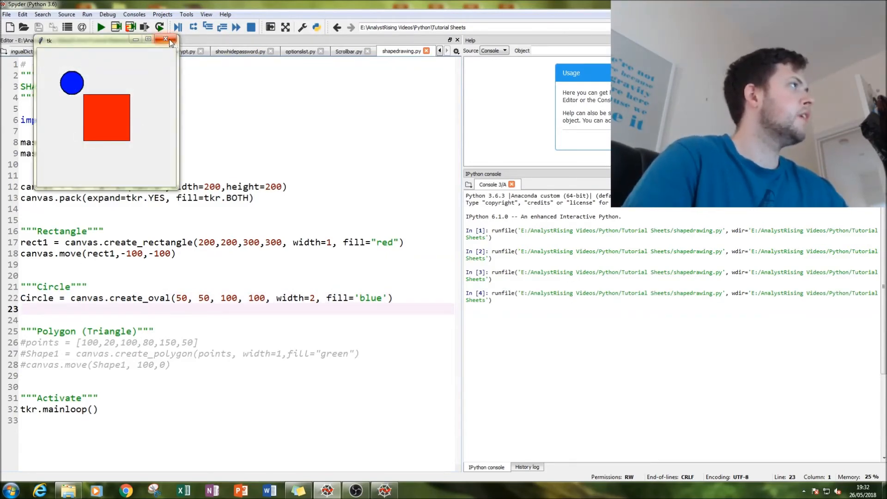
left_click(166, 40)
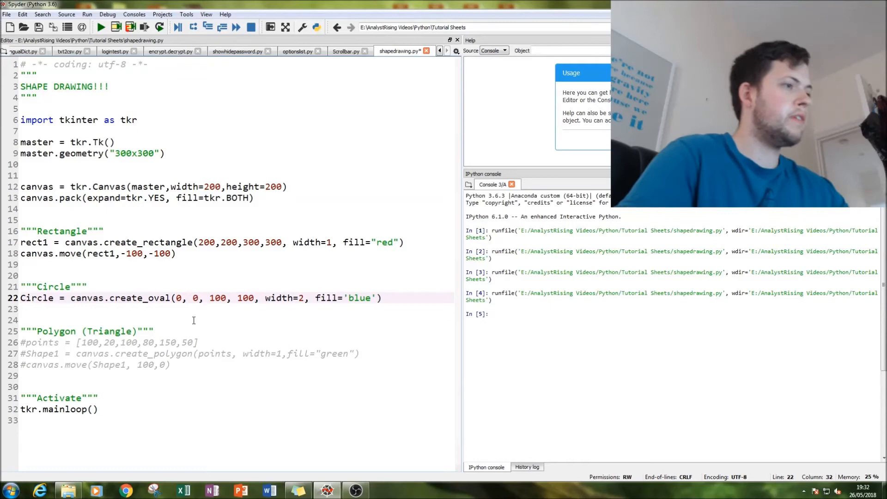
left_click(101, 27)
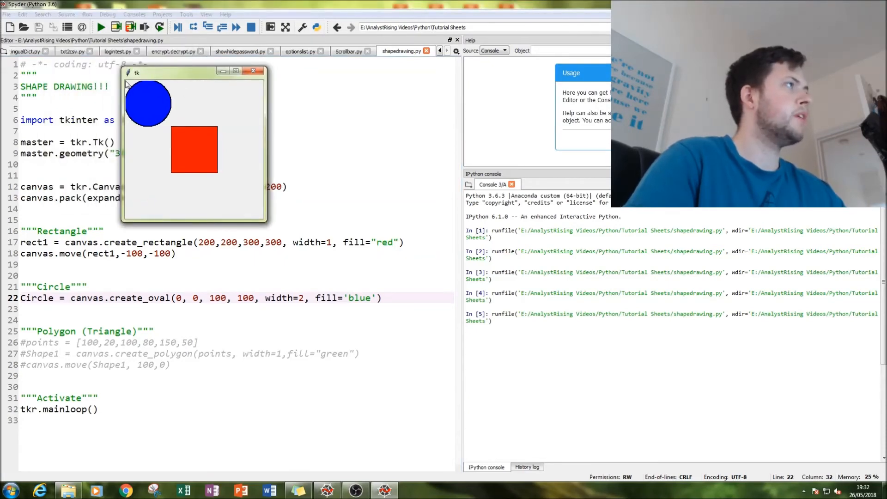
mouse_move(173, 120)
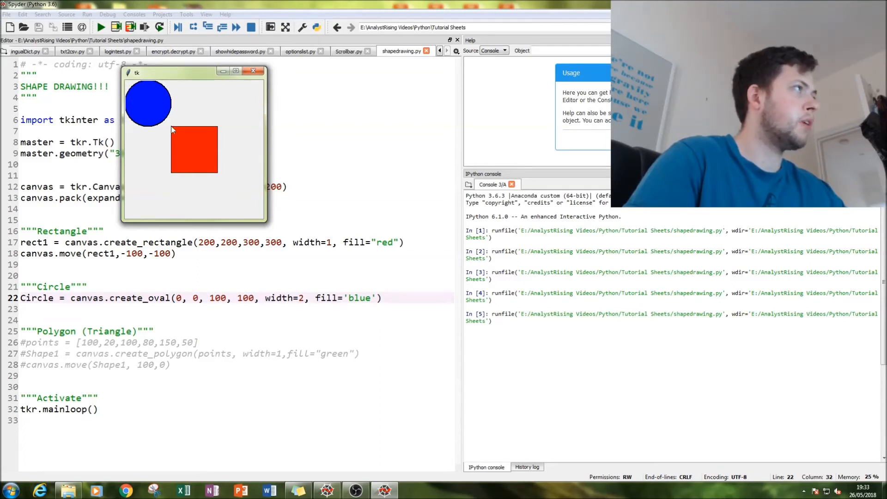
mouse_move(178, 107)
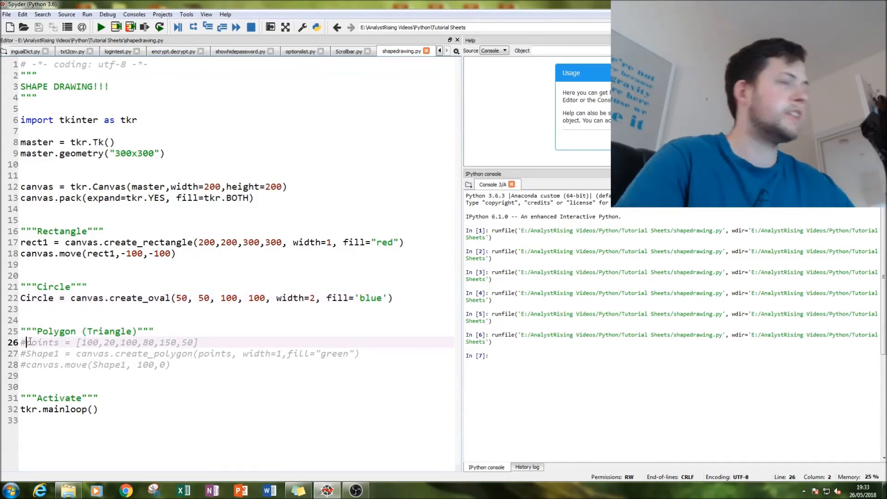
Uncomment the points, create_polygon and 100,0 move lines for the green triangle
double_click(43, 342)
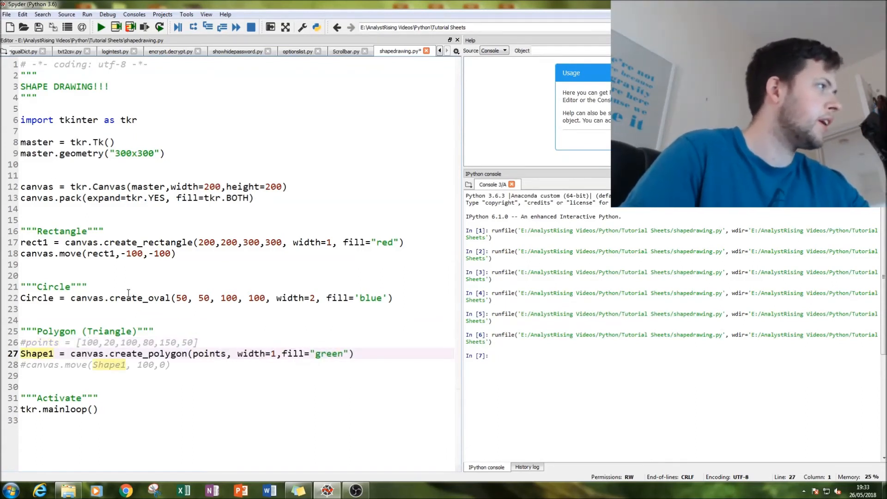
left_click(139, 298)
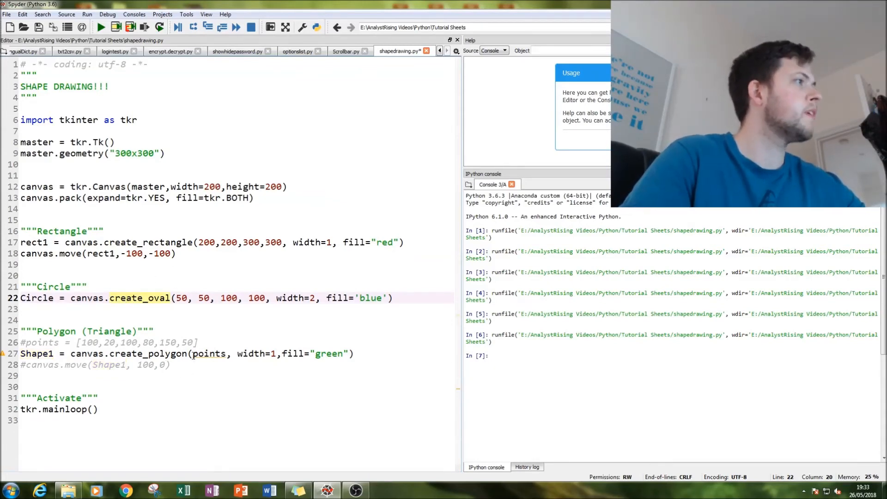
double_click(208, 354)
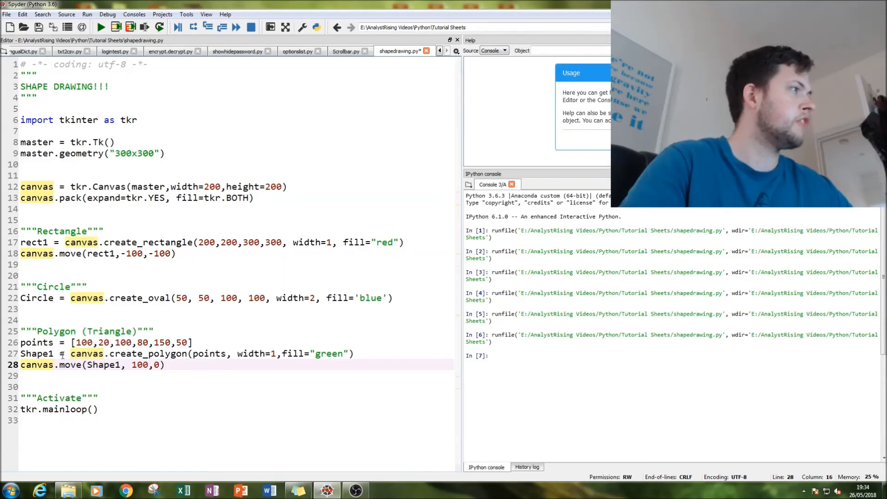
left_click(141, 364)
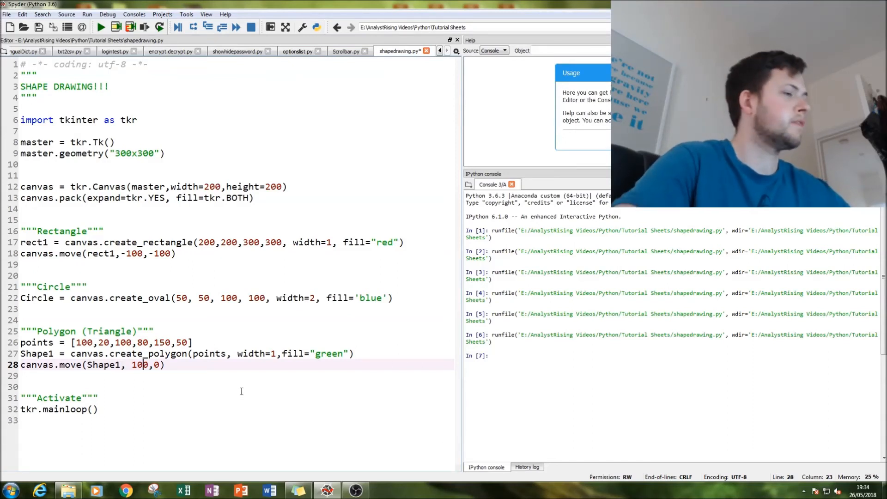
Run the script to show the green triangle, then start editing its points list toward 80,20,80,80,100,50
left_click(100, 27)
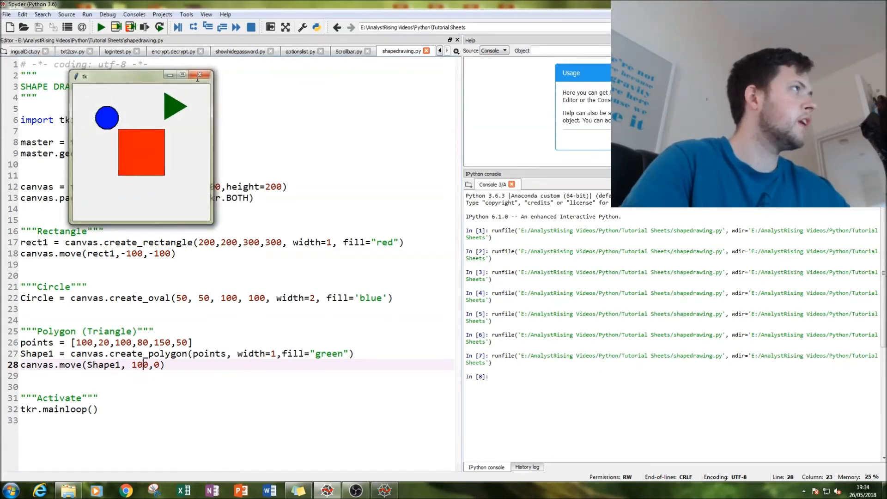
double_click(84, 342)
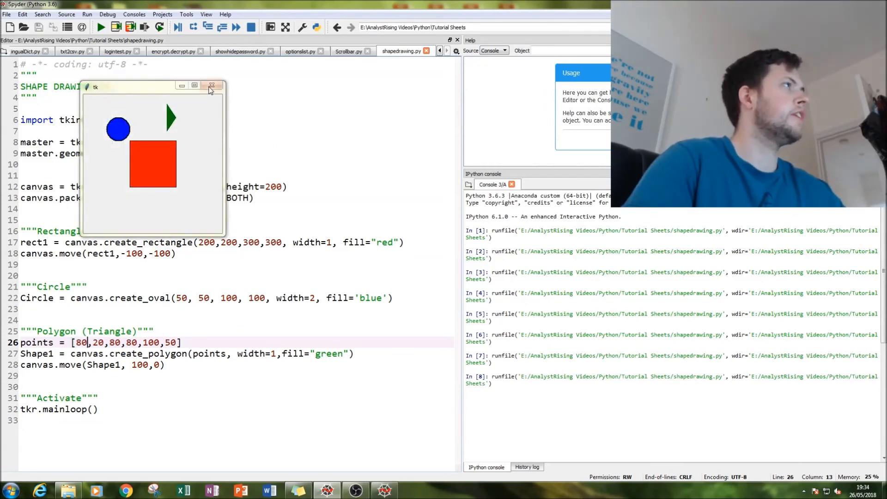
Append the vertex 150,50 to the points list, run to show the four-point green shape, and close the window
left_click(211, 85)
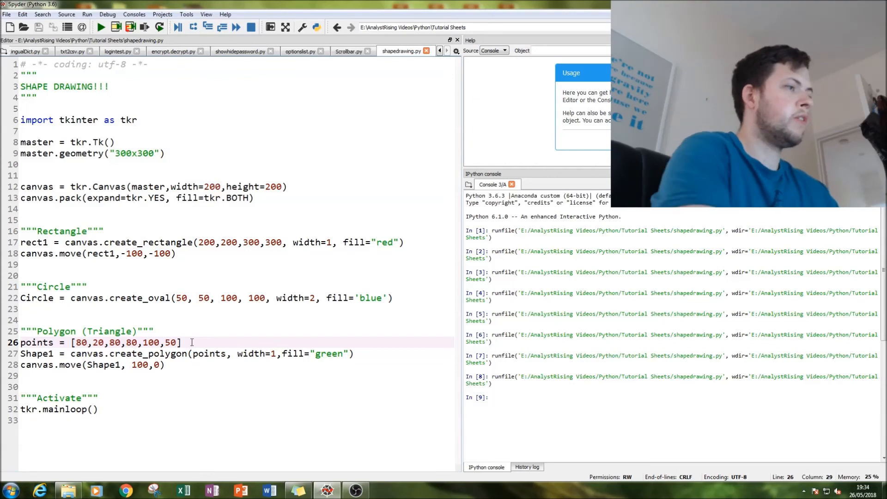
type(",")
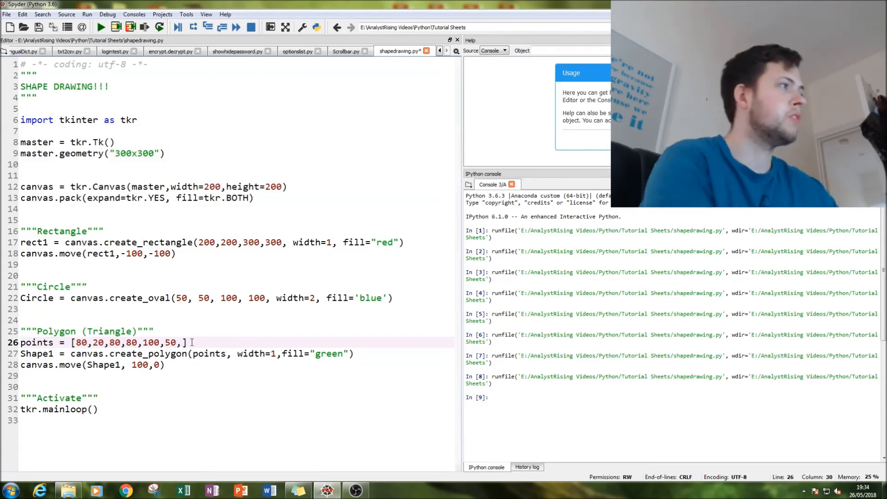
type("150,")
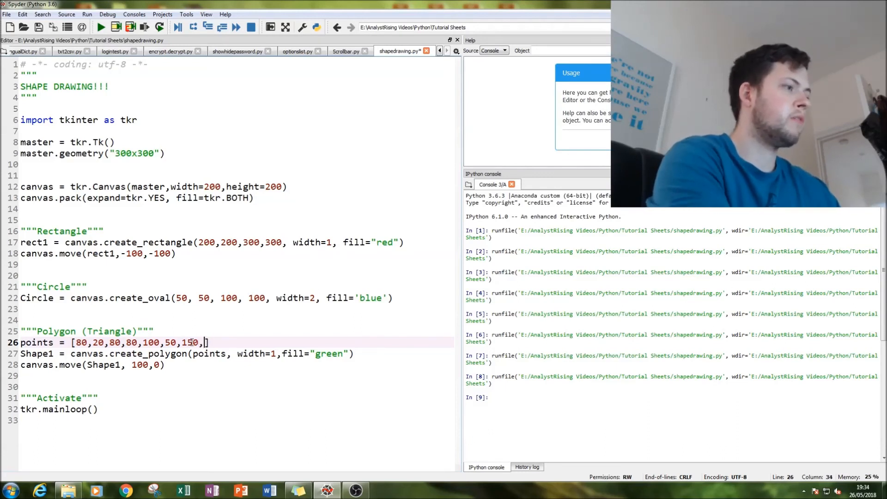
type("50")
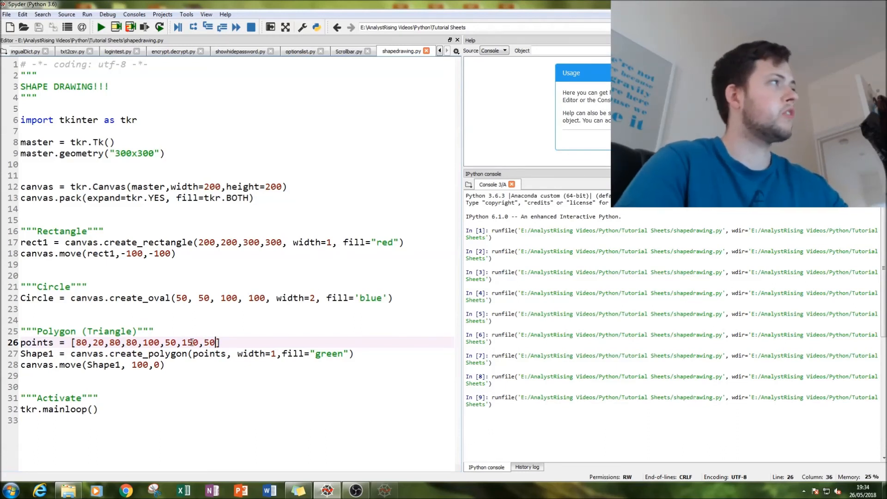
left_click(100, 27)
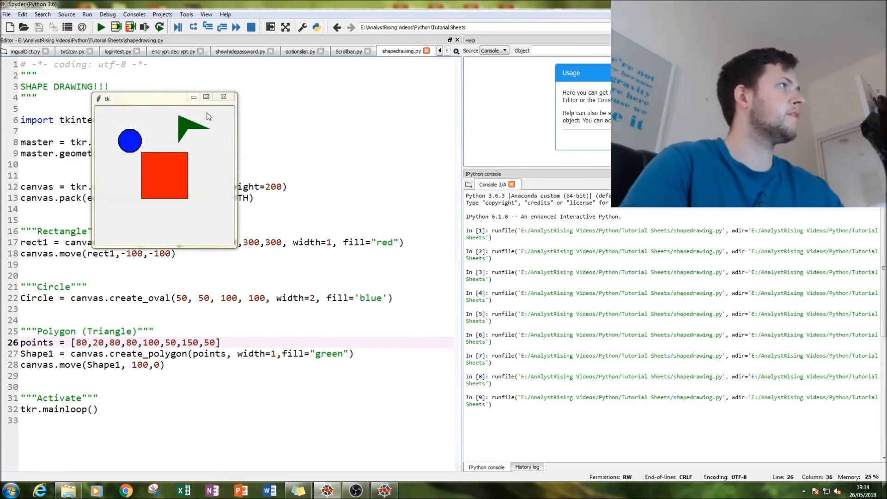
mouse_move(178, 149)
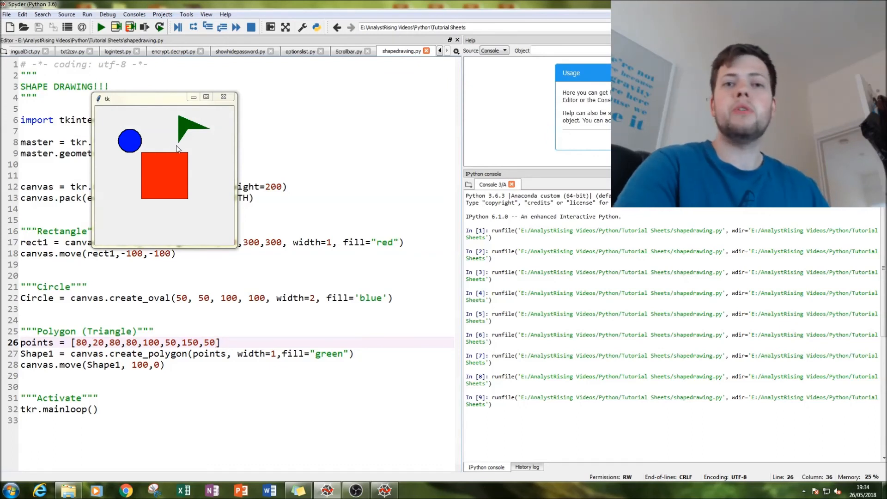
mouse_move(220, 111)
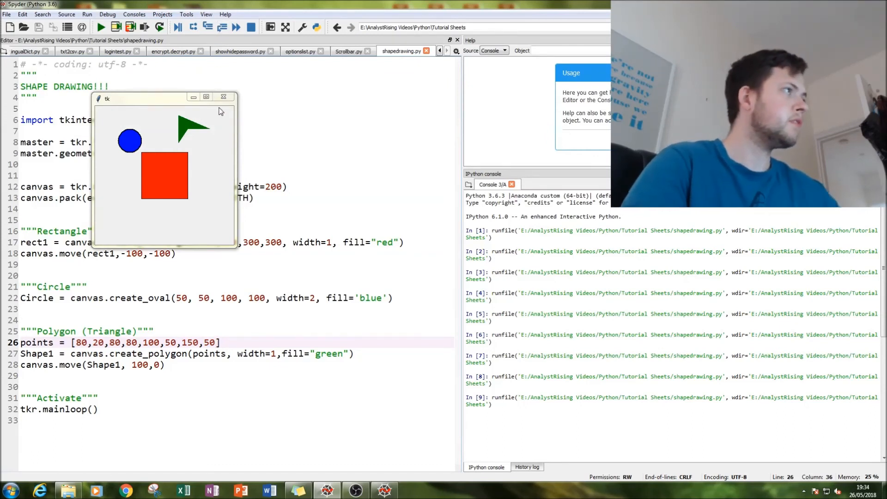
mouse_move(224, 97)
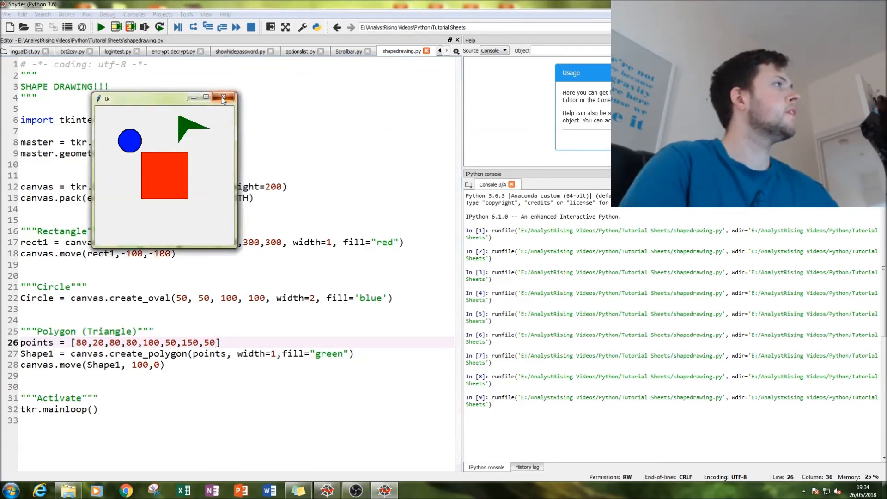
left_click(223, 97)
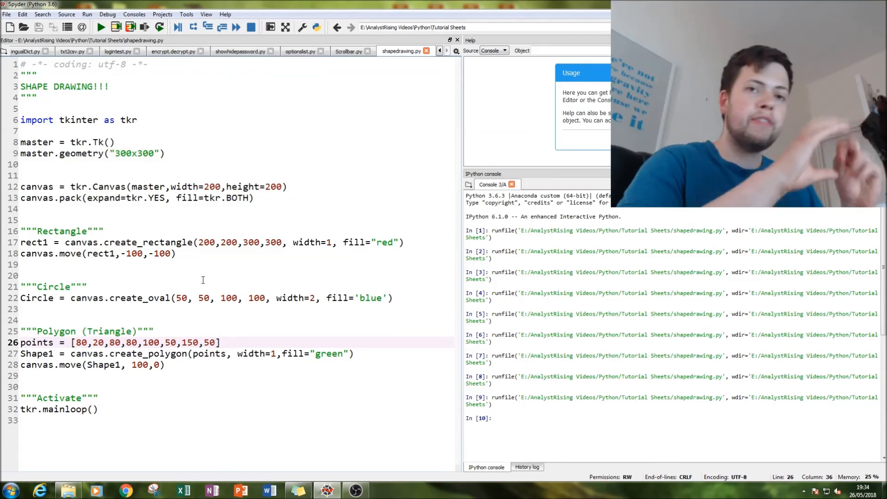